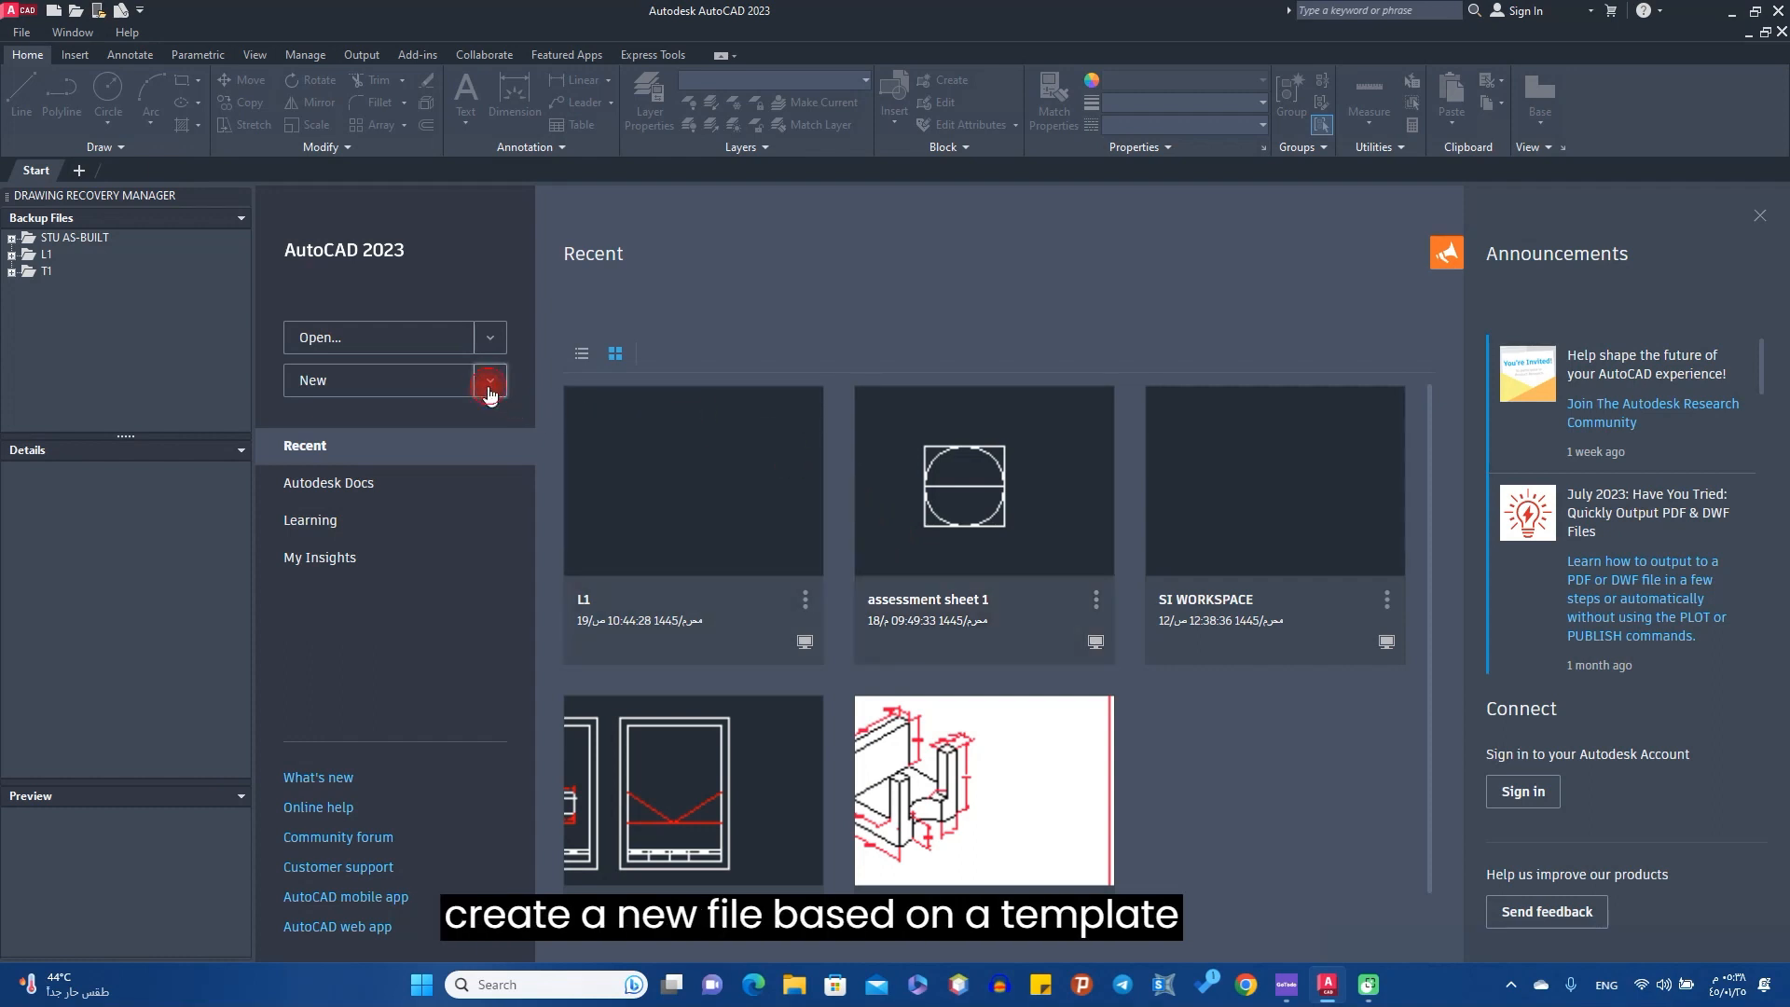
- Create a new blank drawing from the acadiso.dwt template
click(489, 380)
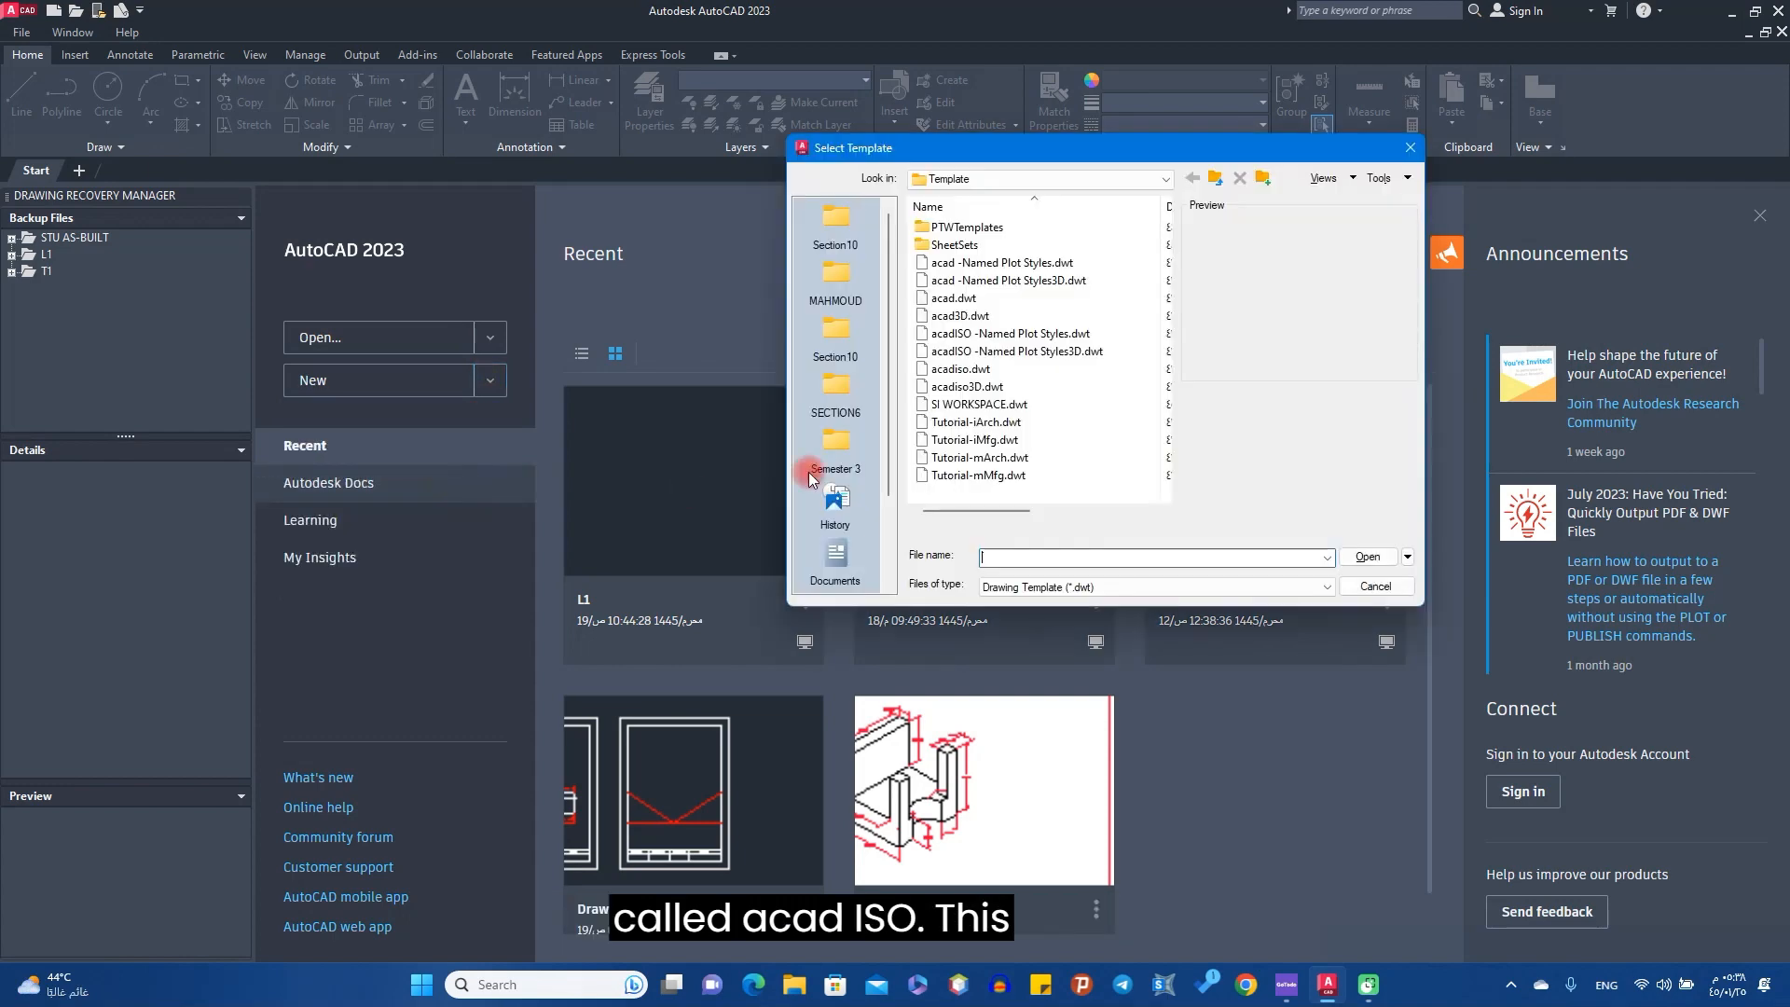
click(960, 367)
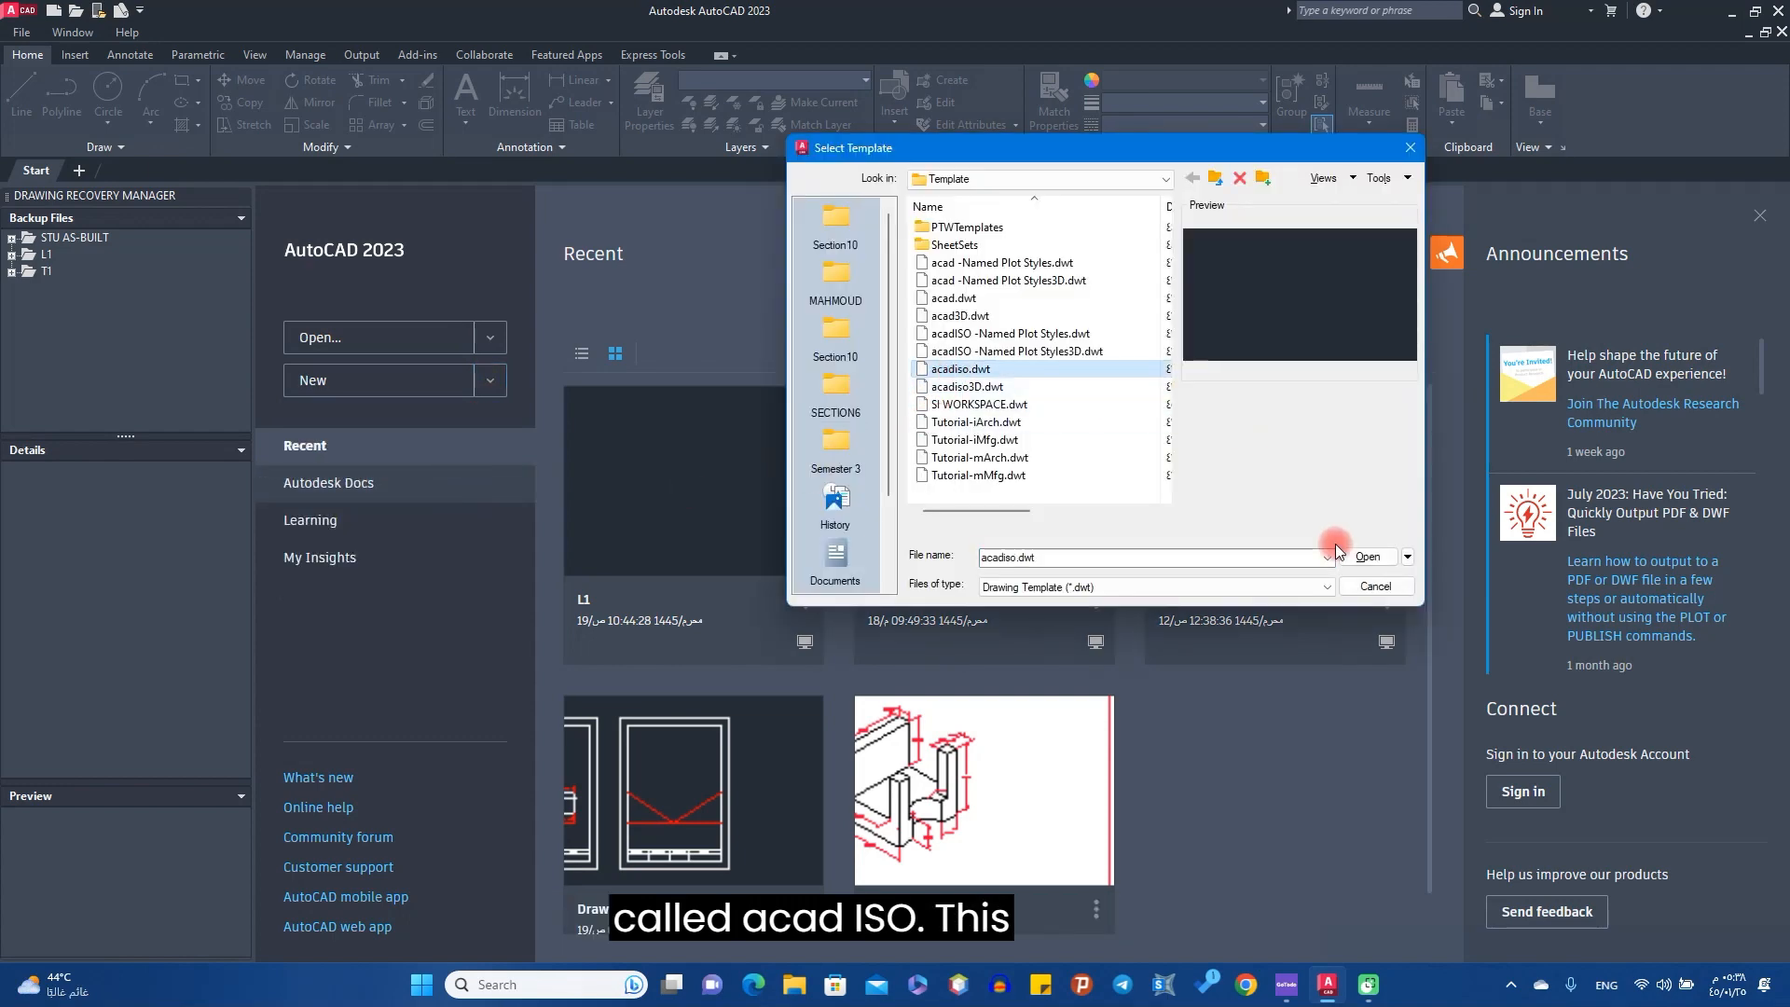
click(1363, 557)
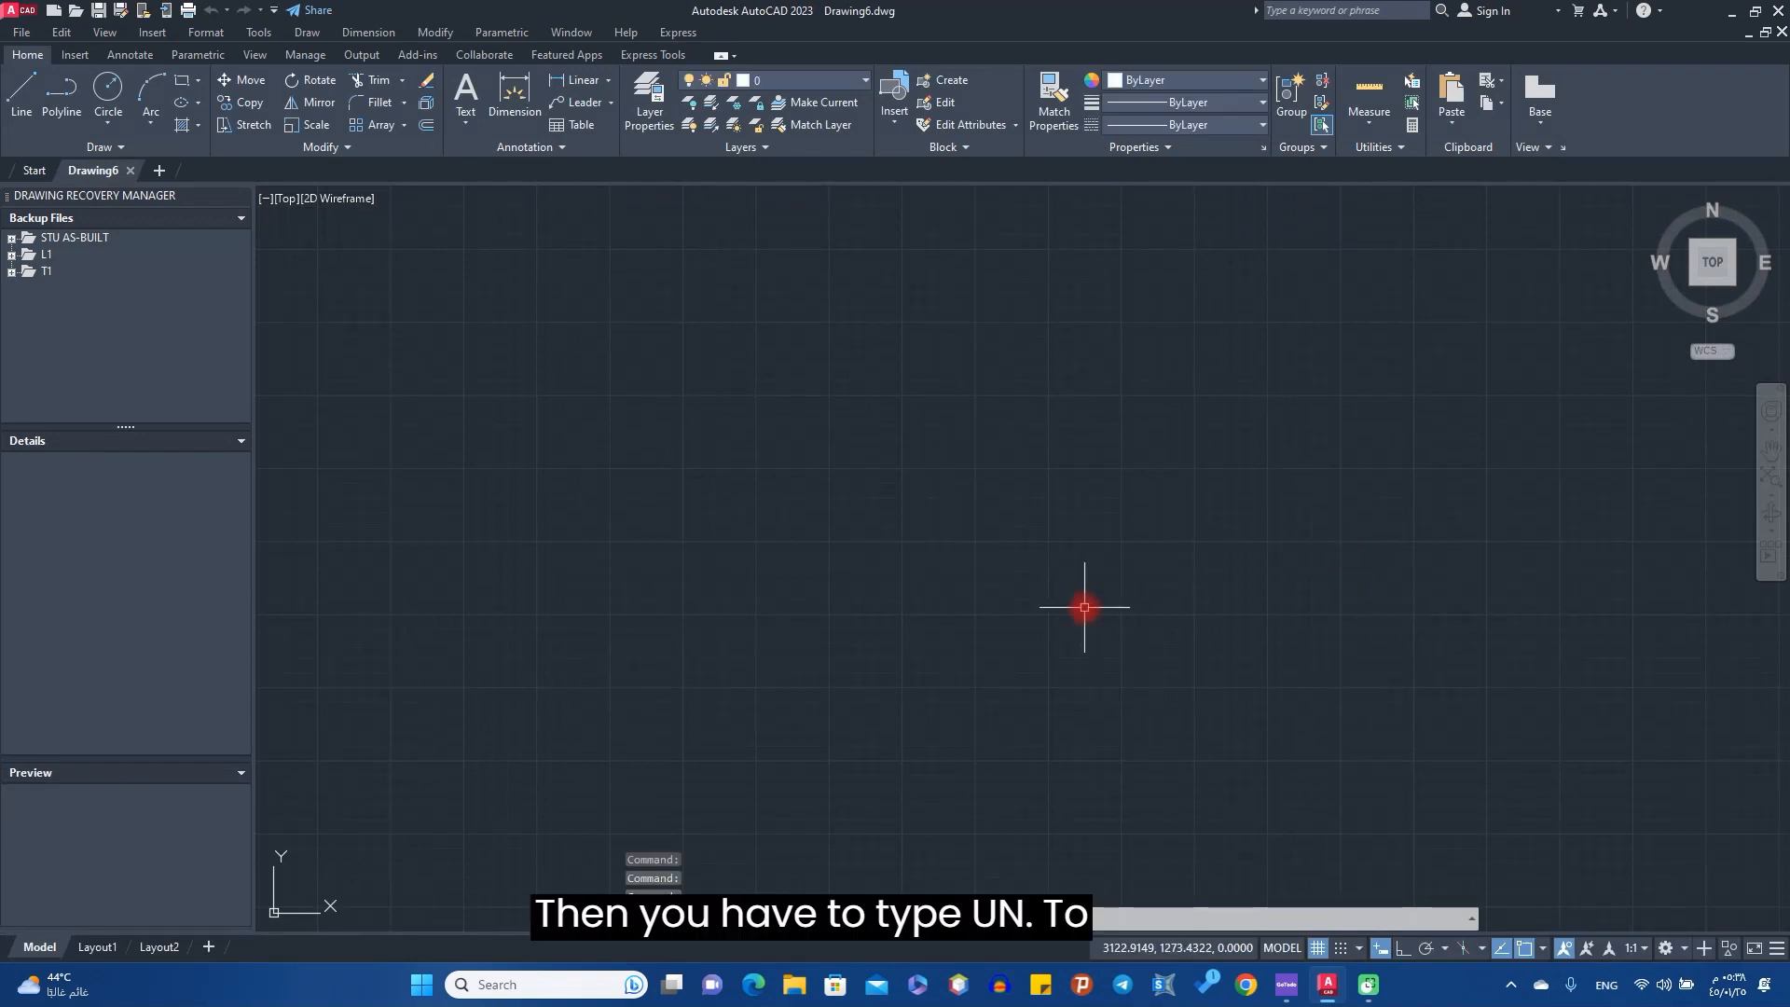
- Set drawing units (UN) to 0.00 length precision with centimeters insertion scale
text(UN)
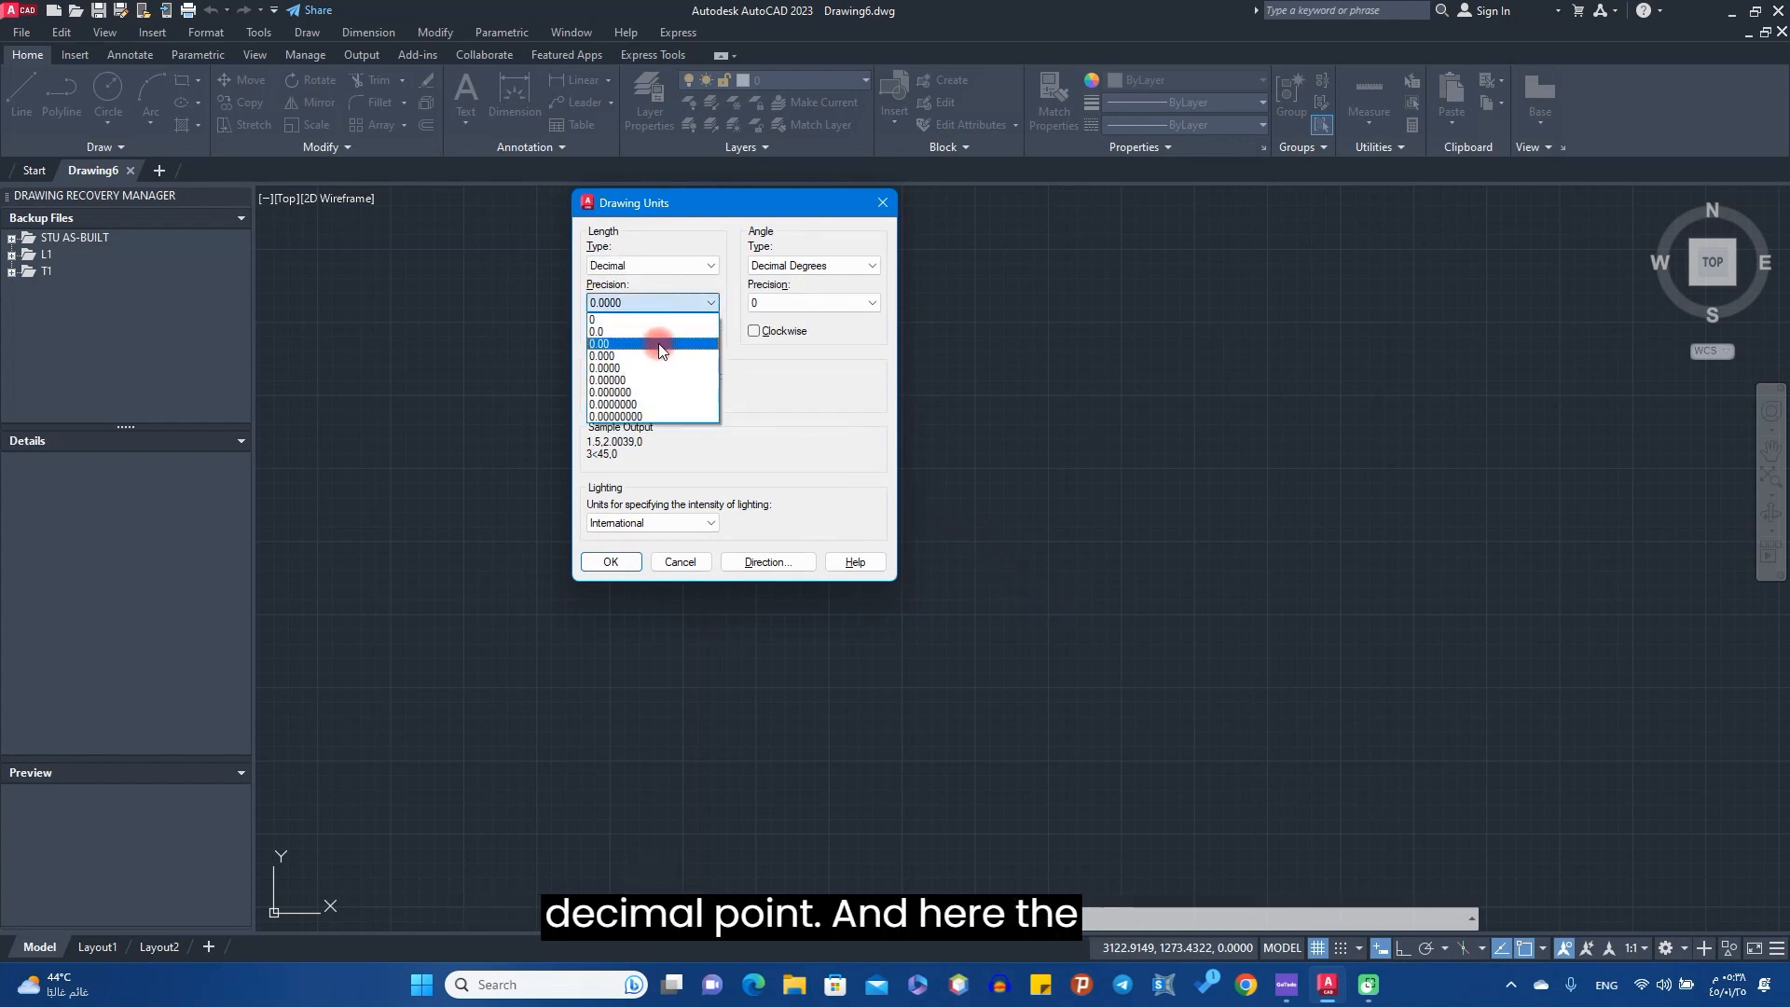
click(599, 342)
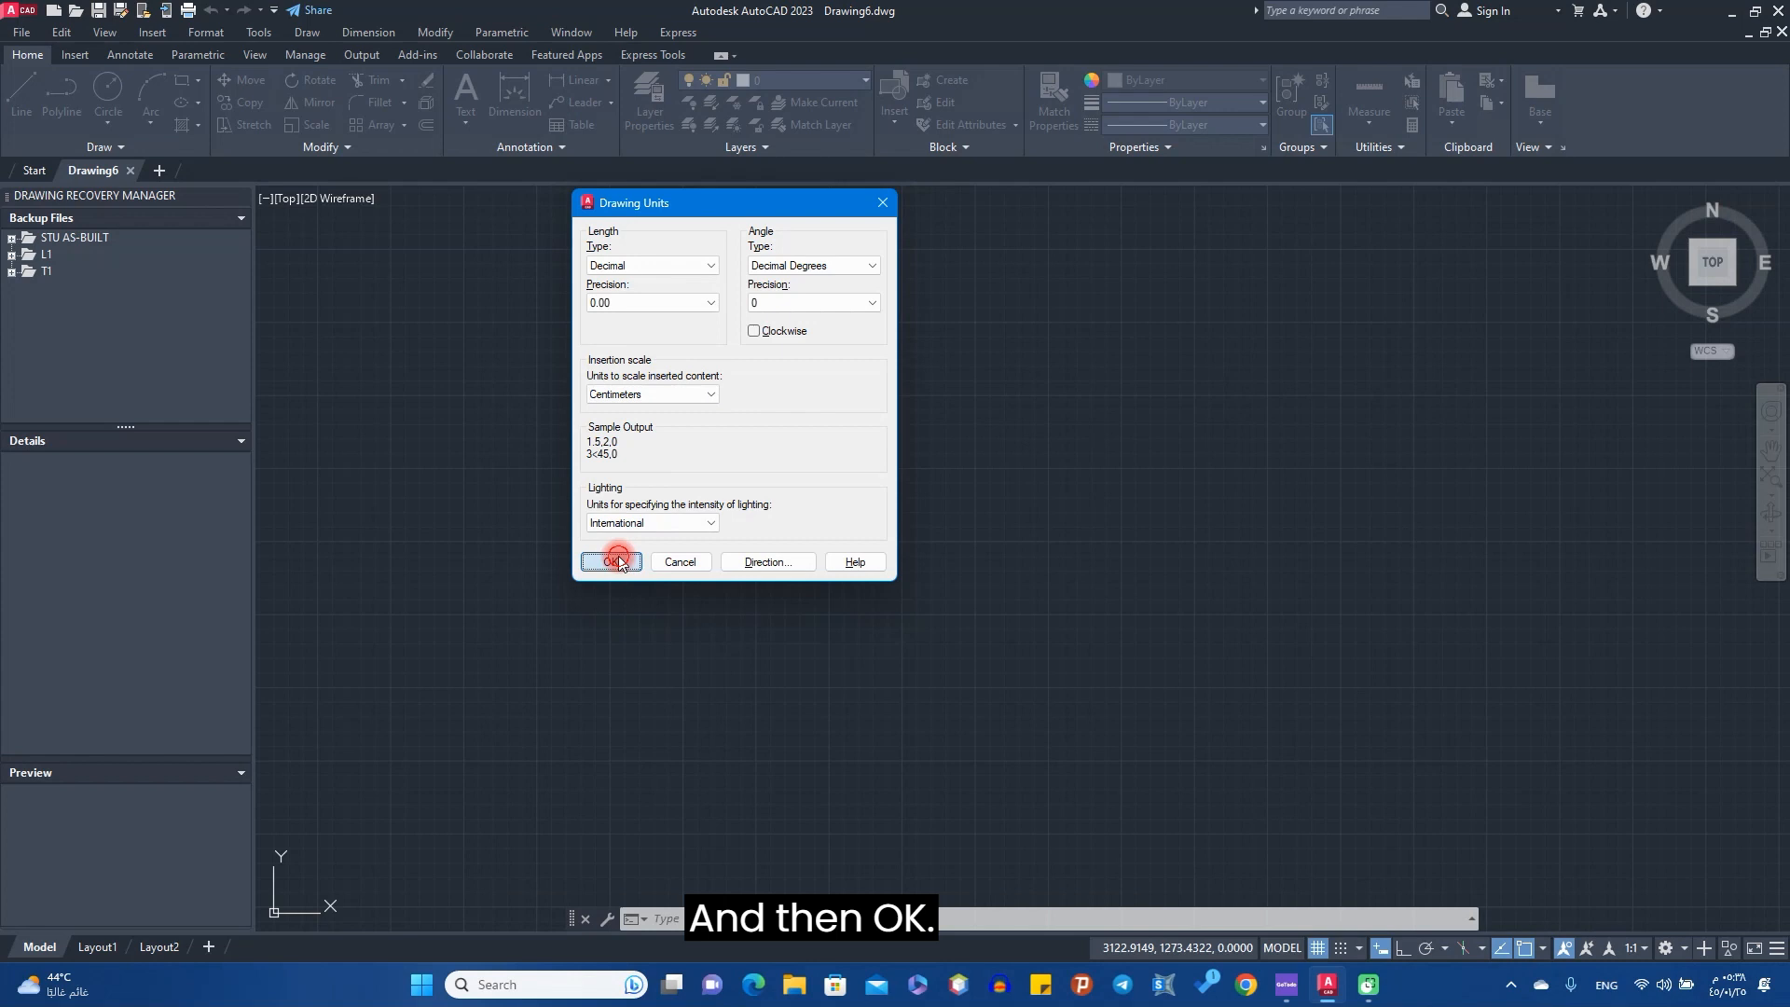
click(611, 561)
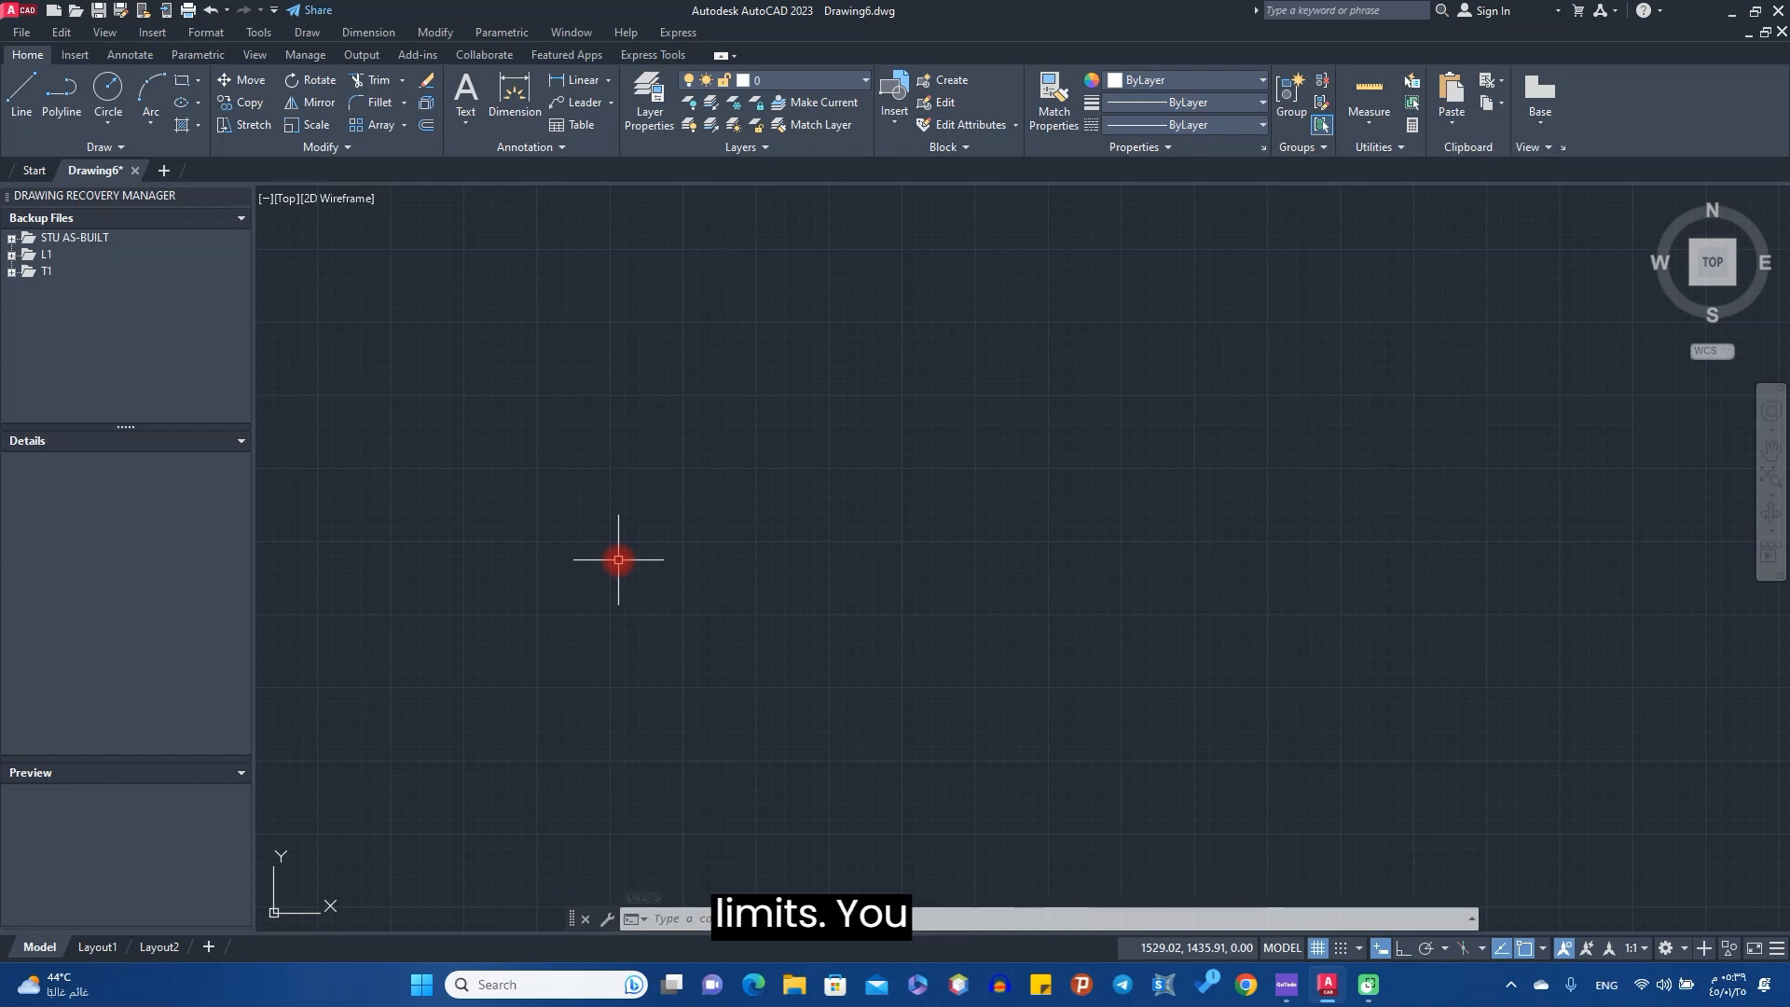
- Set the drawing limits from 0,0 to 29.7,21 for A4 landscape
text(lim)
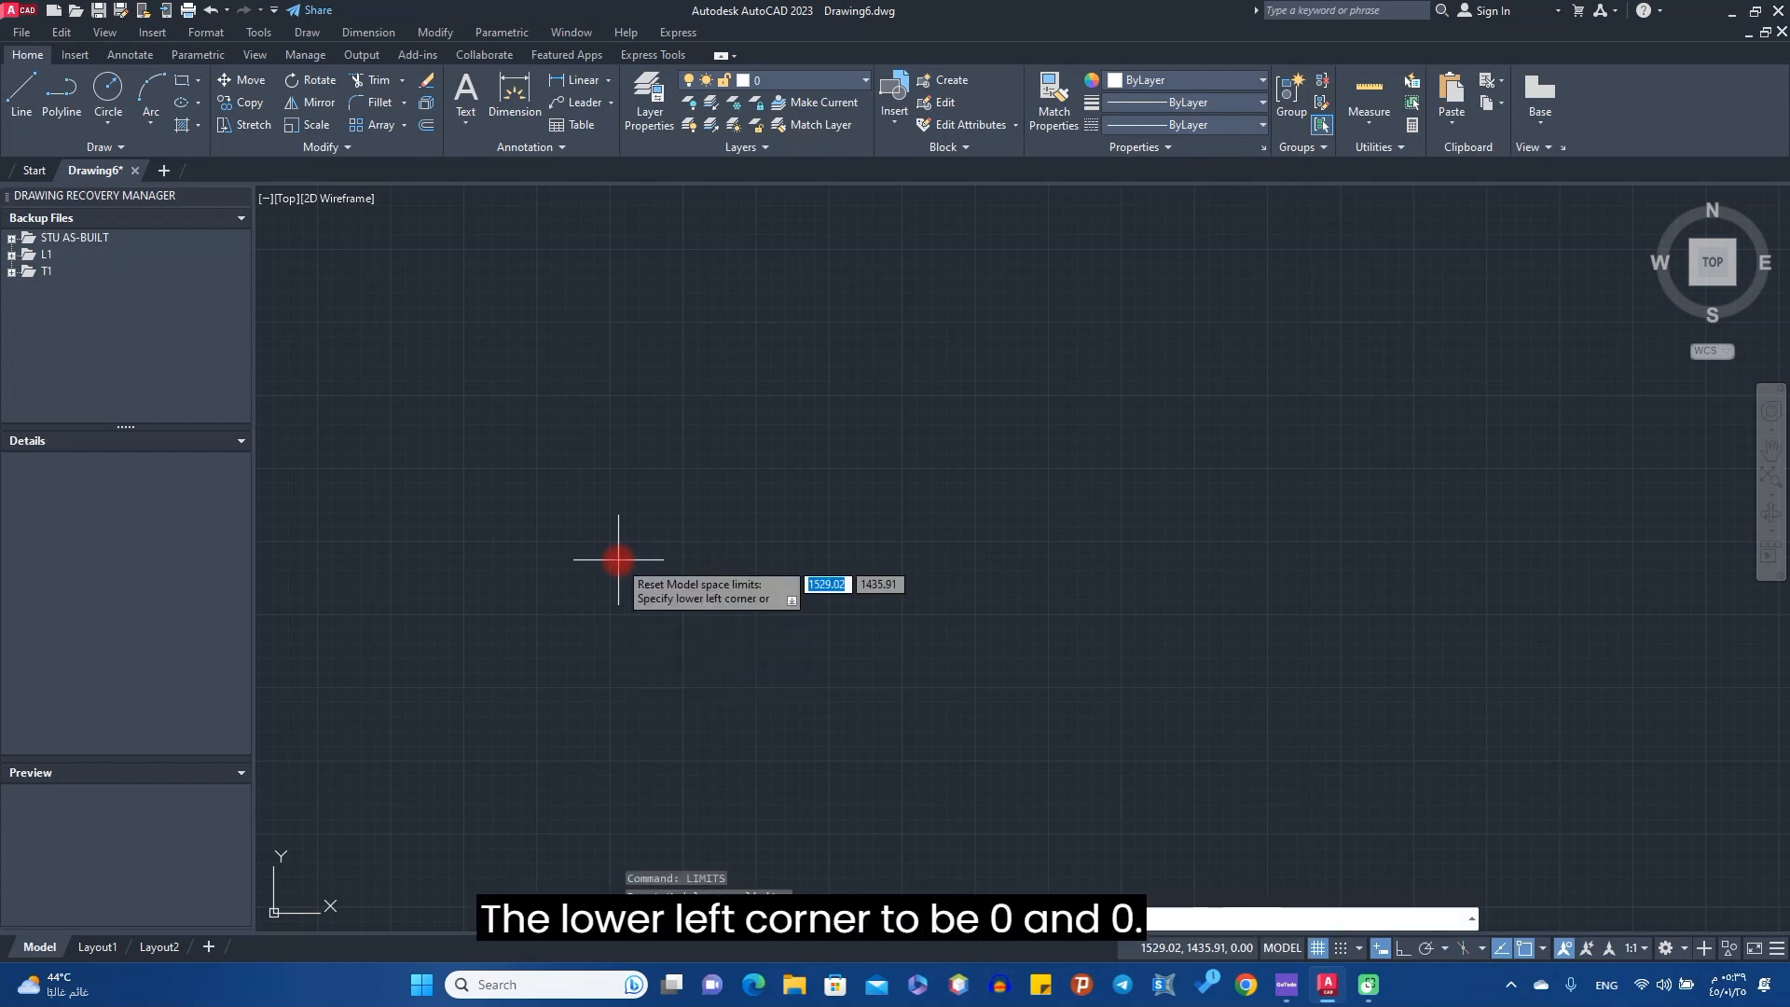
text(0,0)
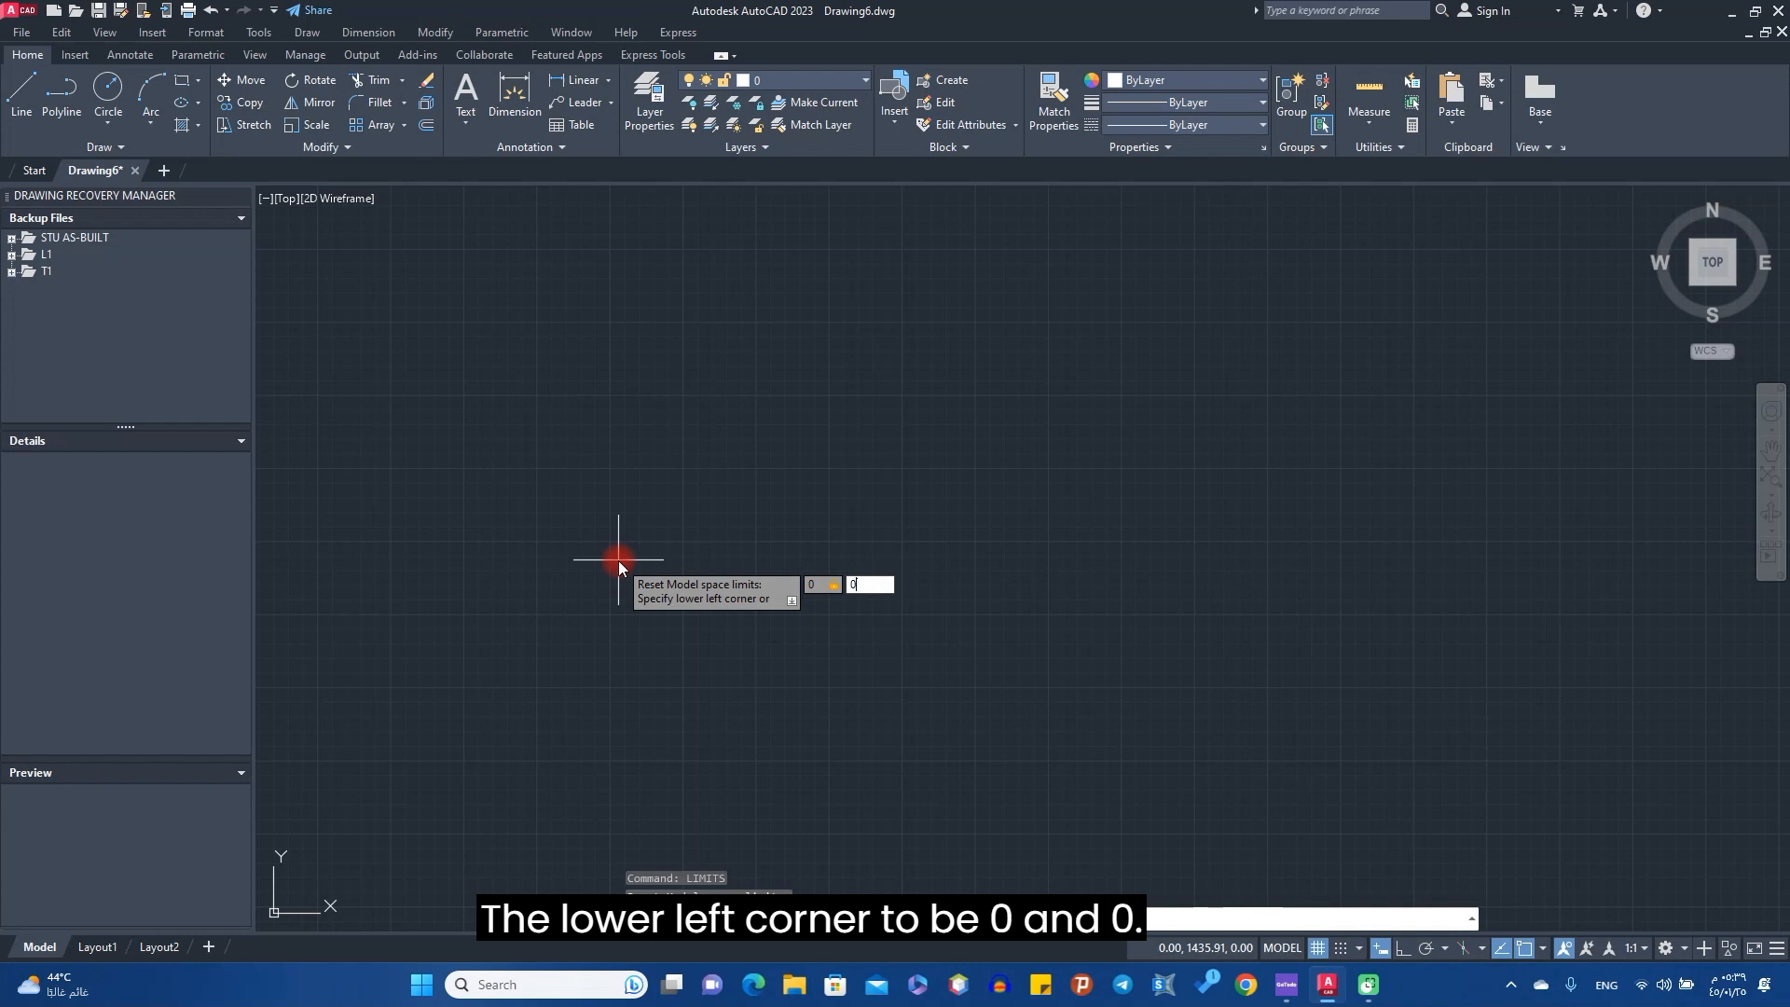
key(enter)
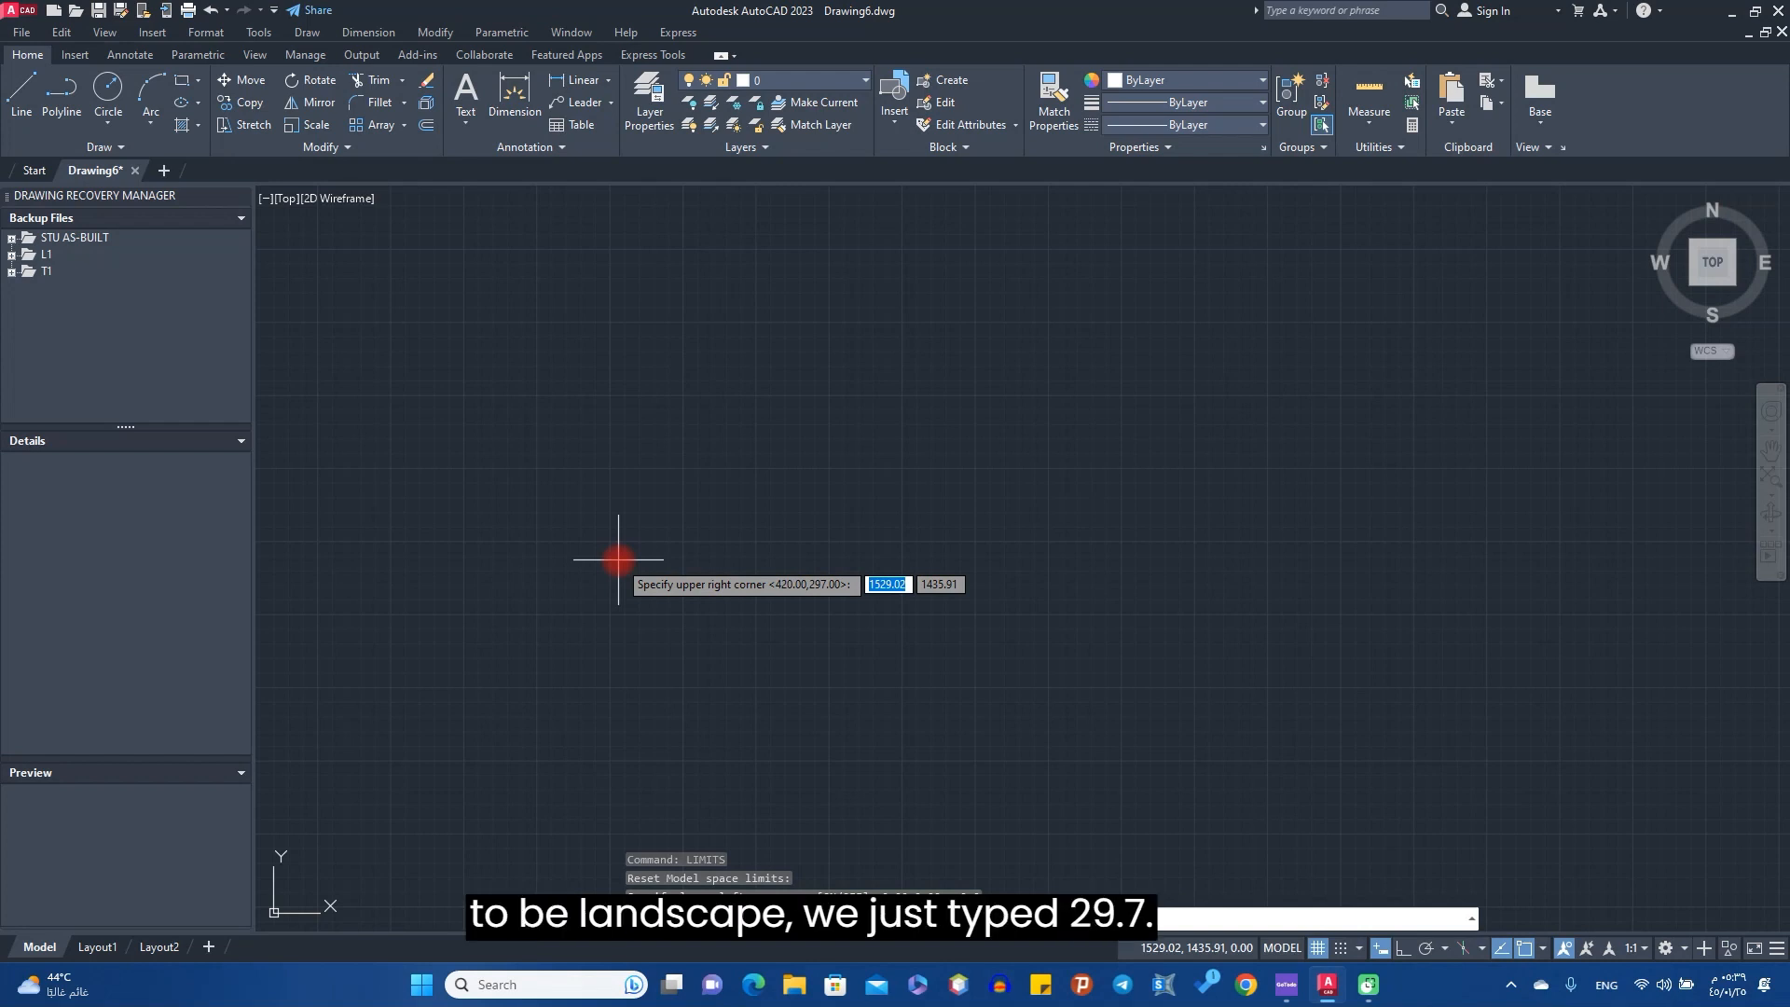
text(29.7)
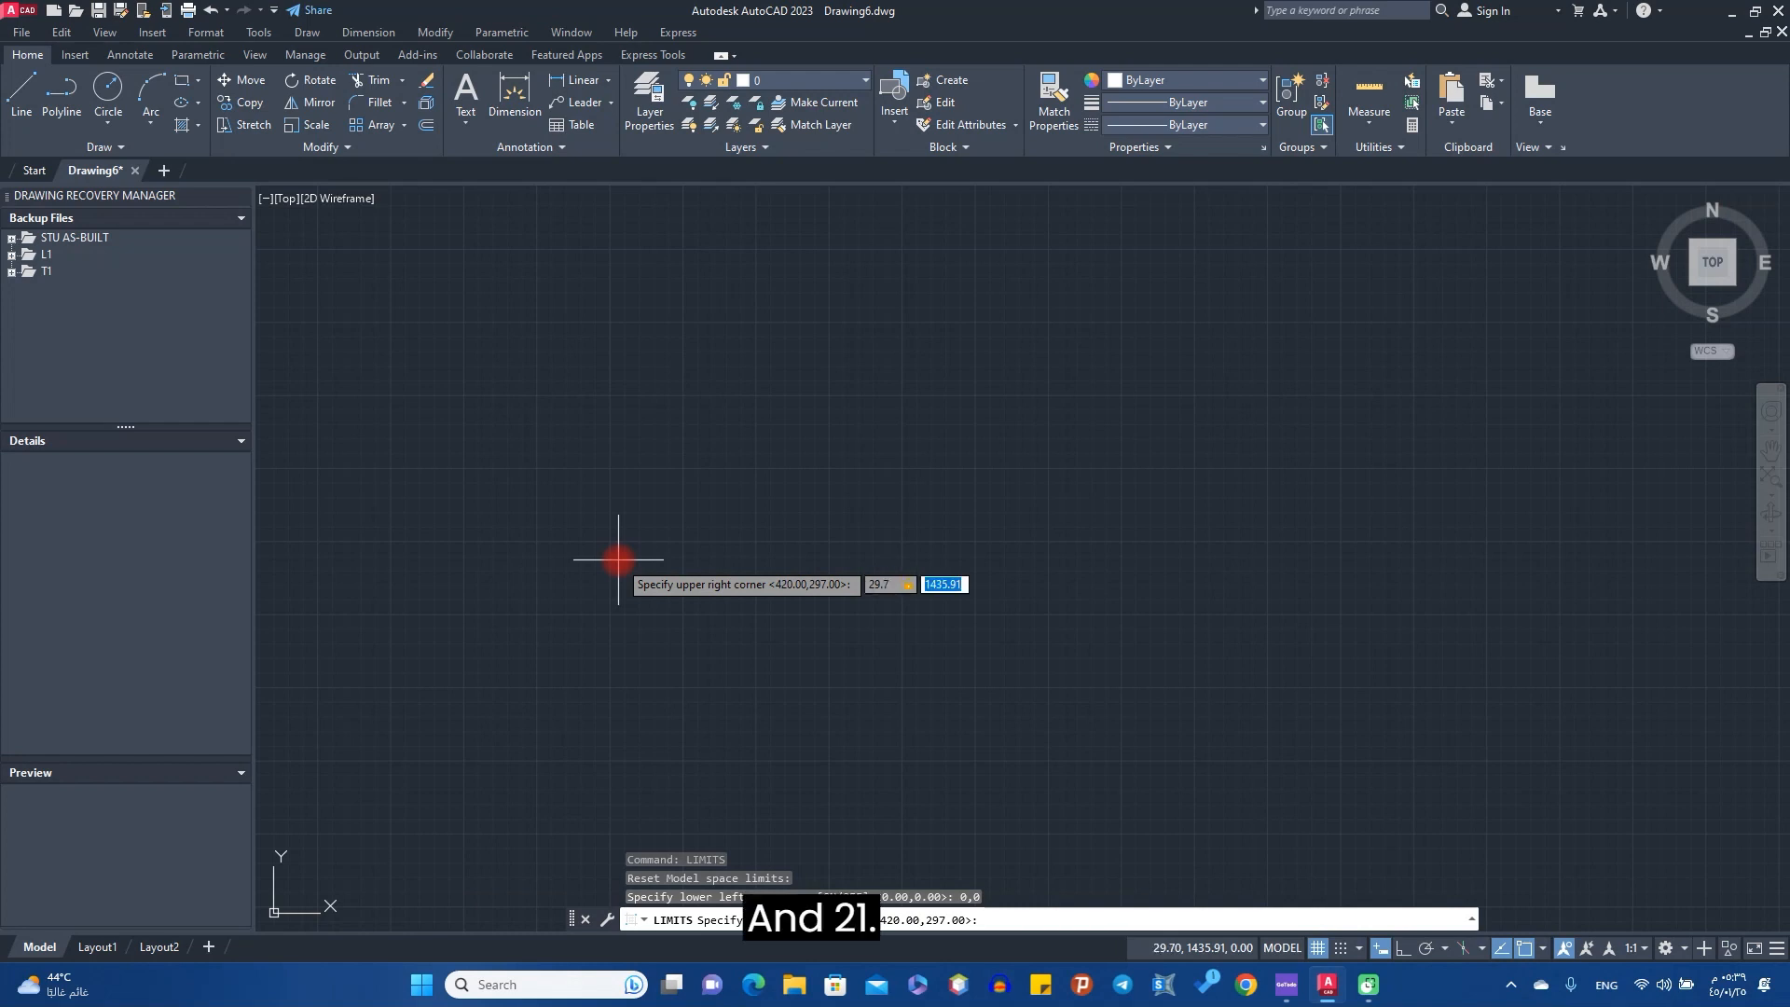
text(21)
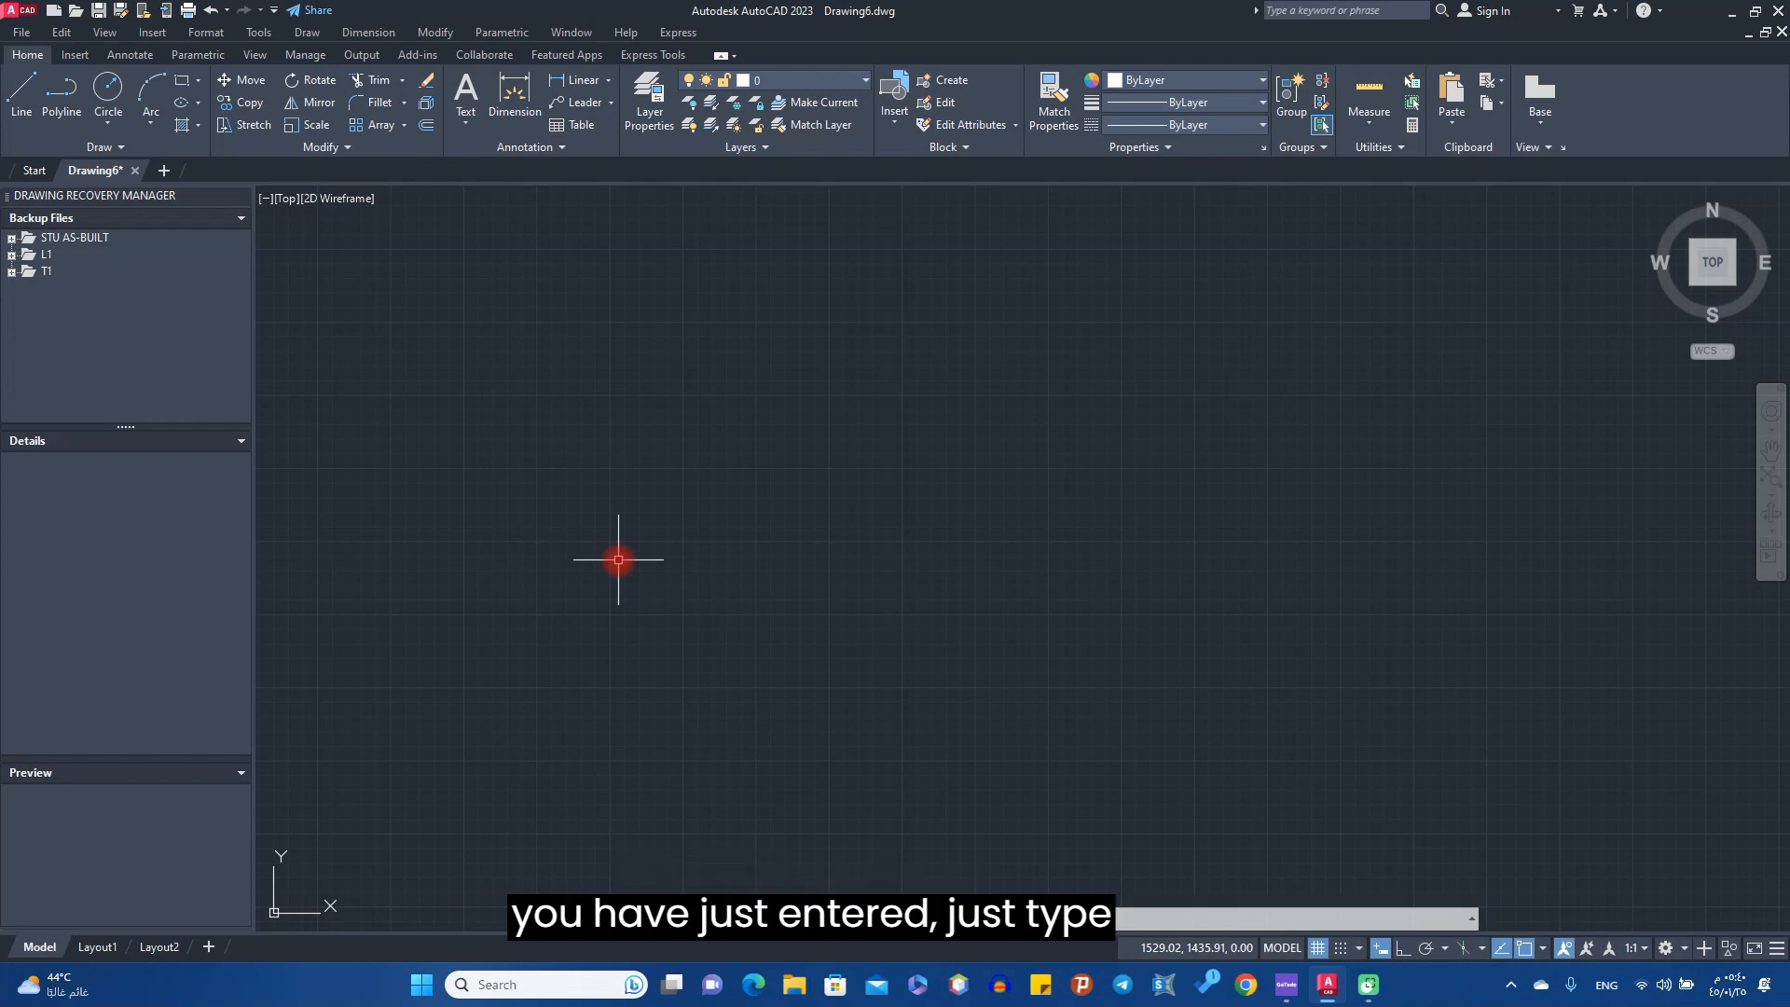
text(Z)
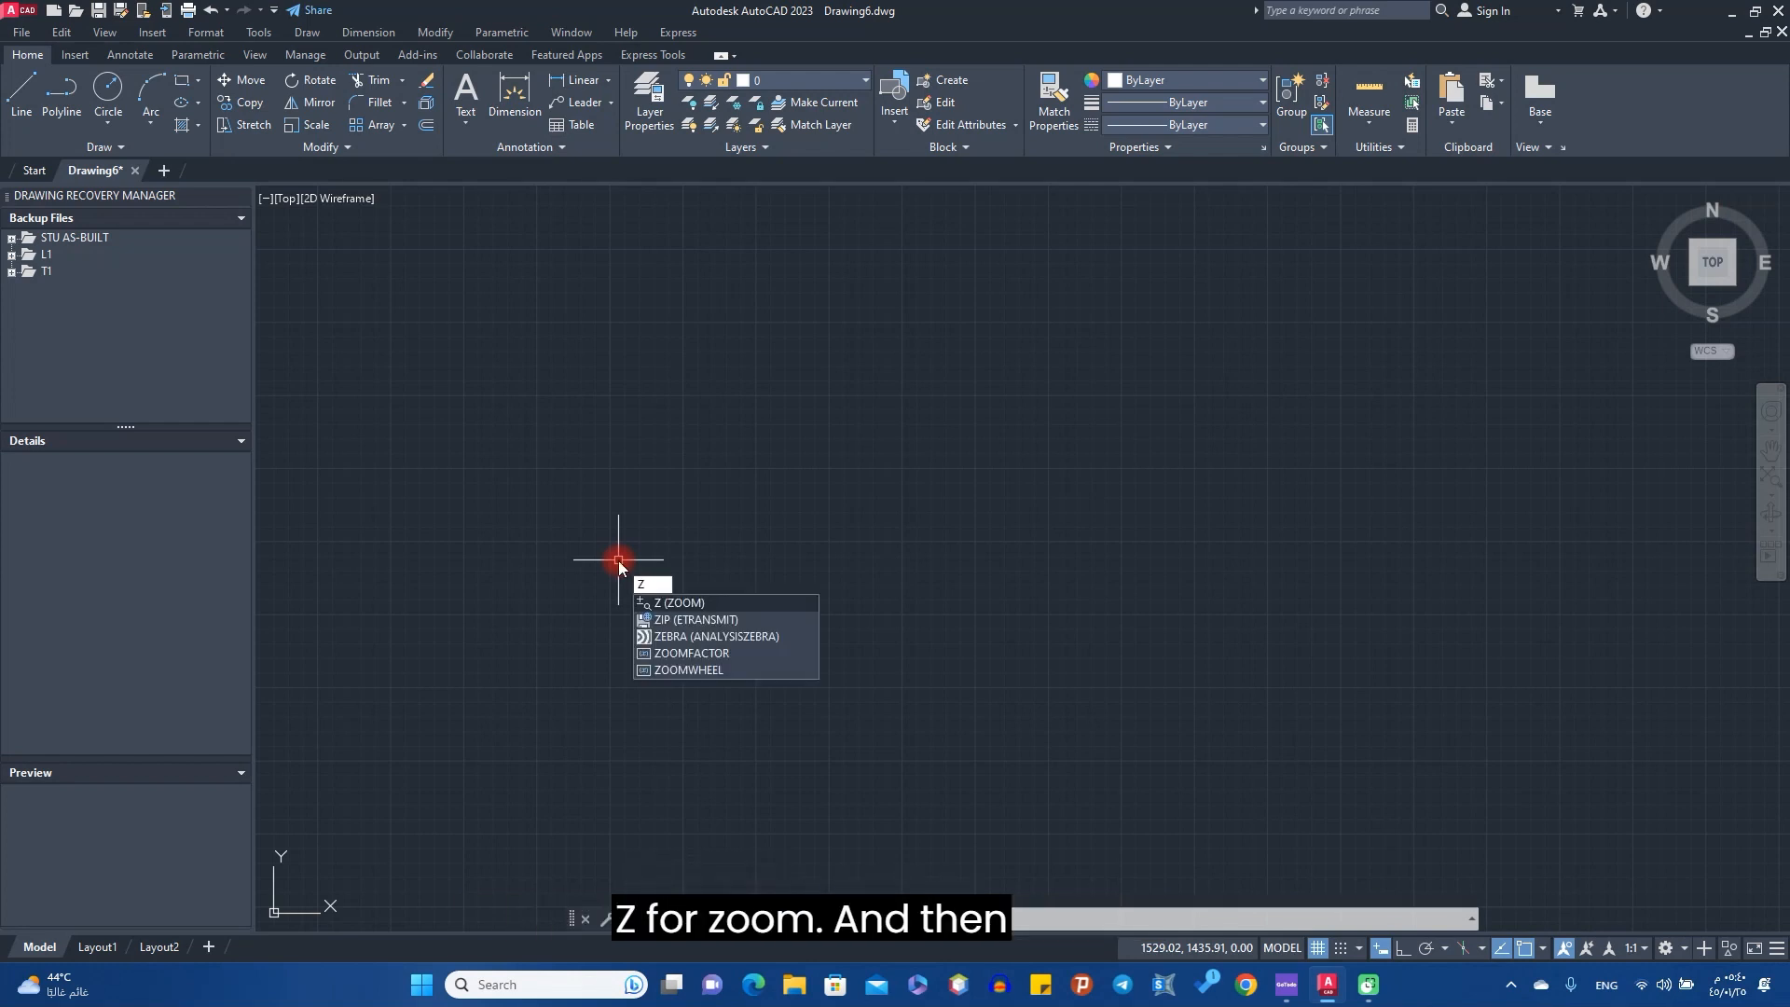